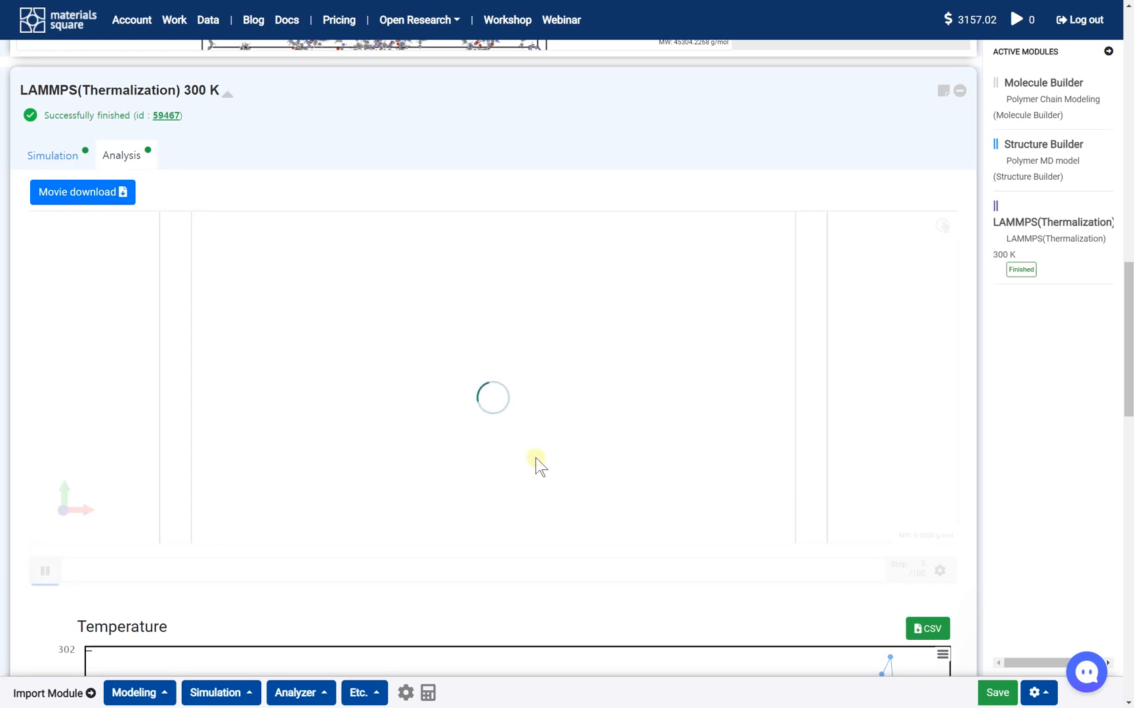
mouse_move(551, 448)
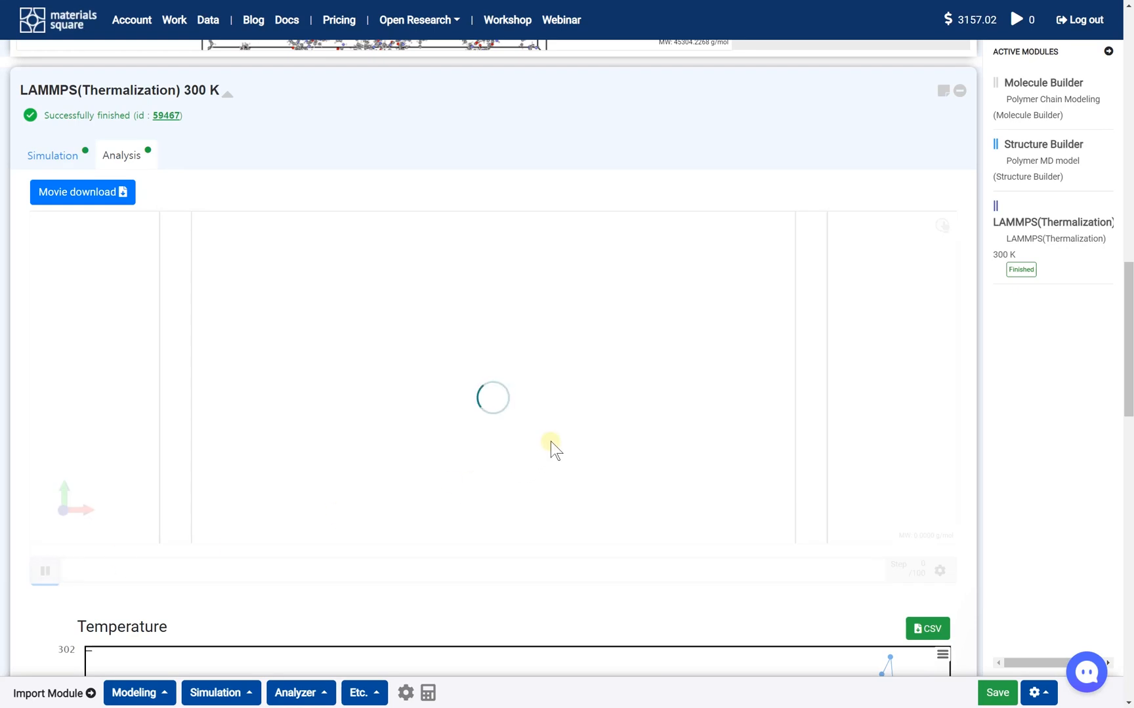
Step: Show the LAMMPS(Thermalization) module's simulation settings: Dreiding potential, 300 K, density 1
left_click(44, 571)
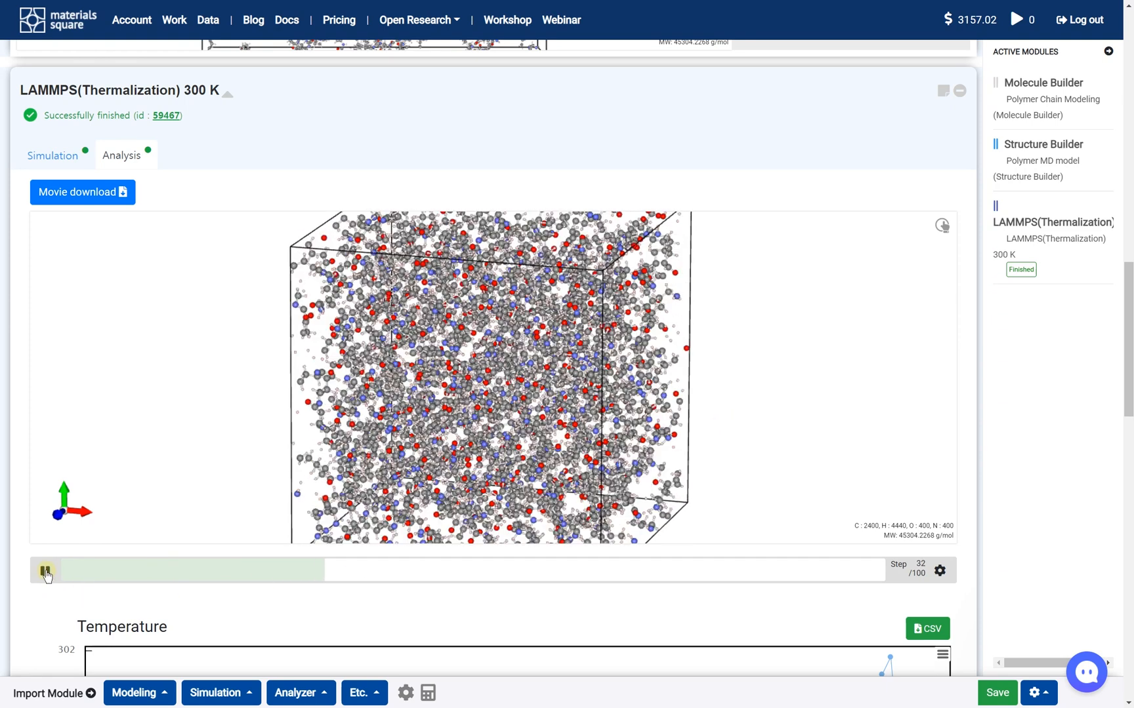
left_click(45, 571)
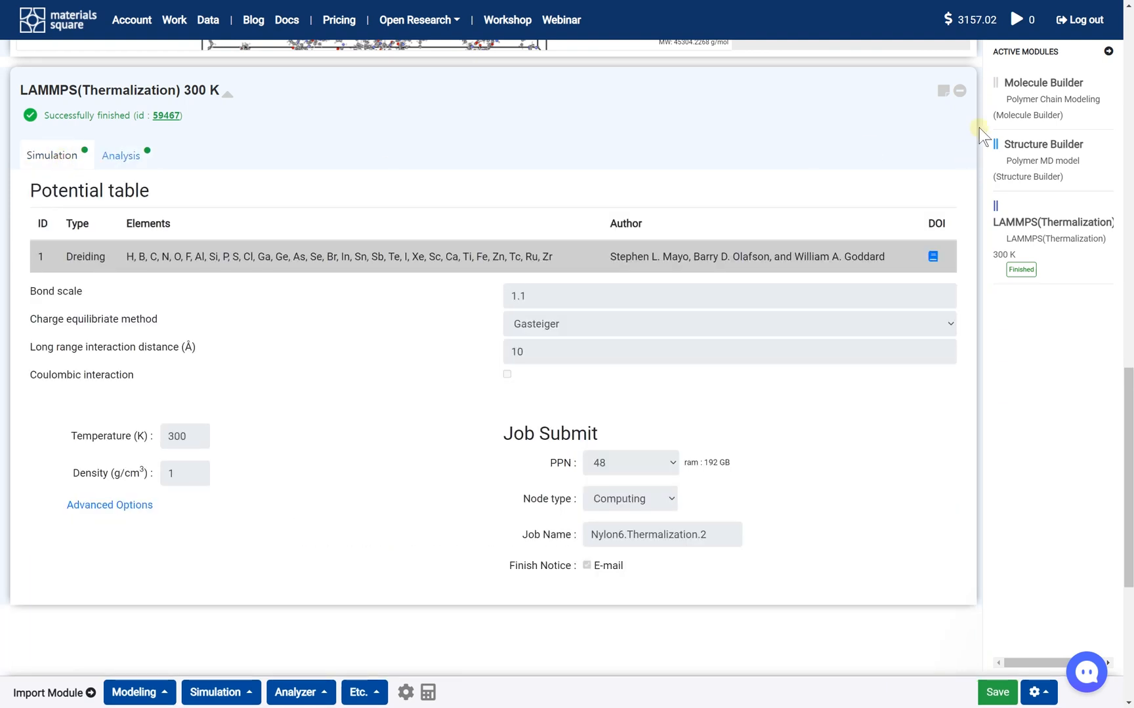
left_click(1043, 81)
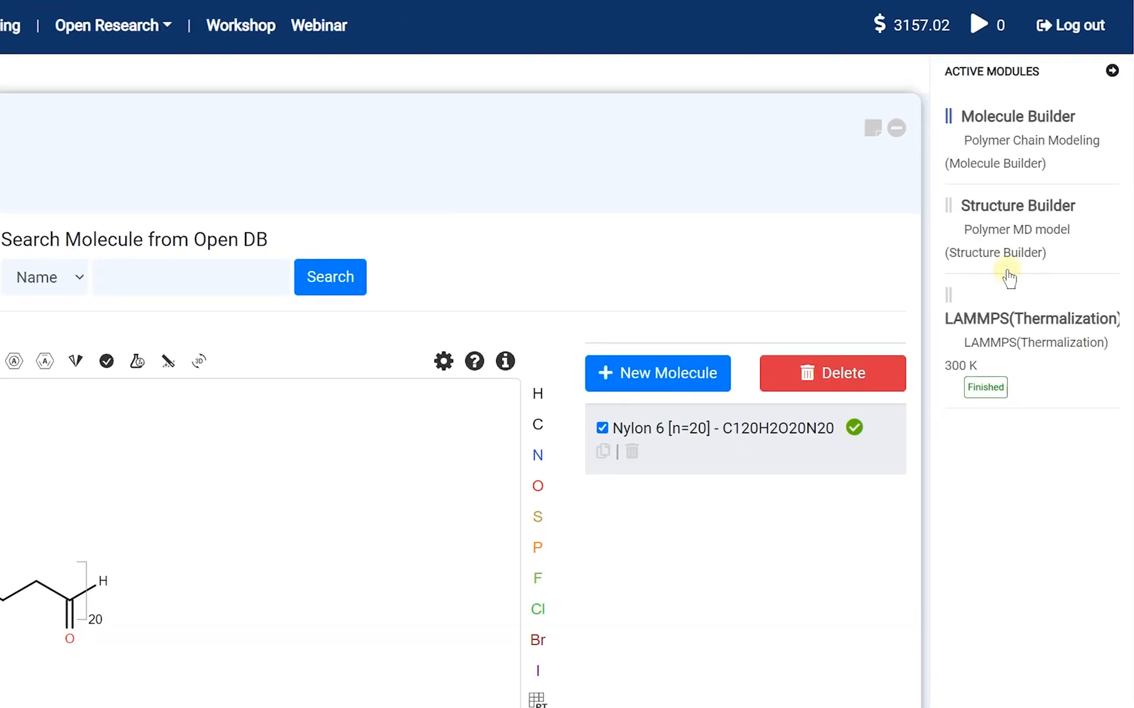
left_click(1016, 229)
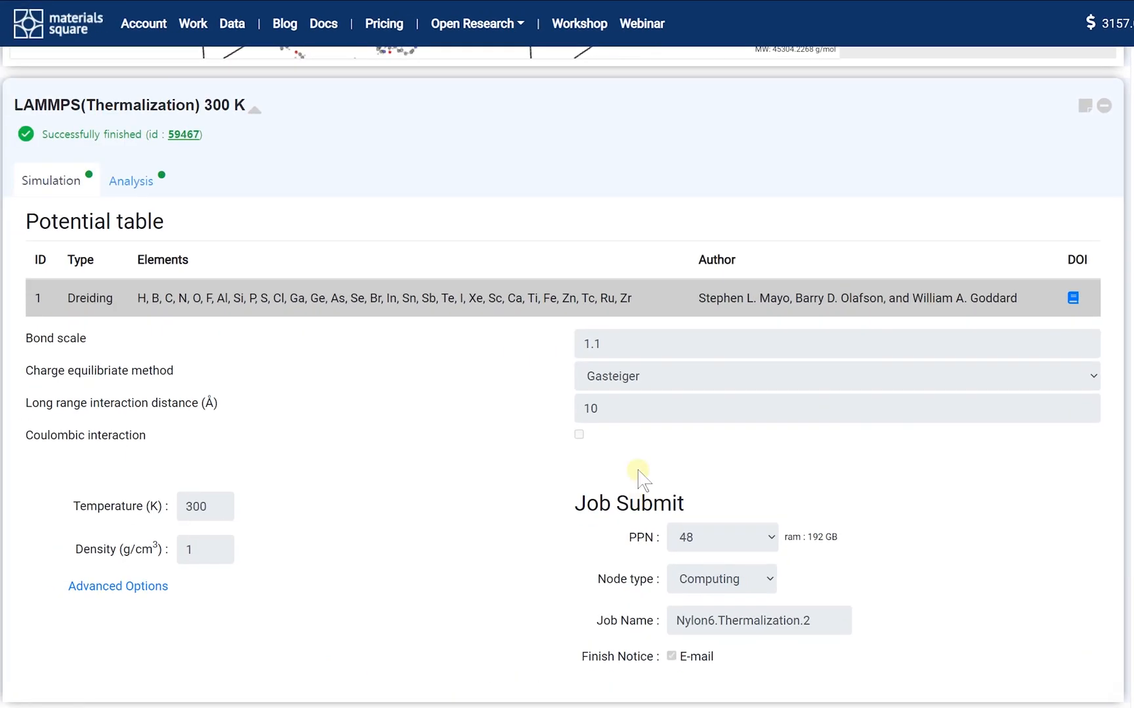
mouse_move(249, 517)
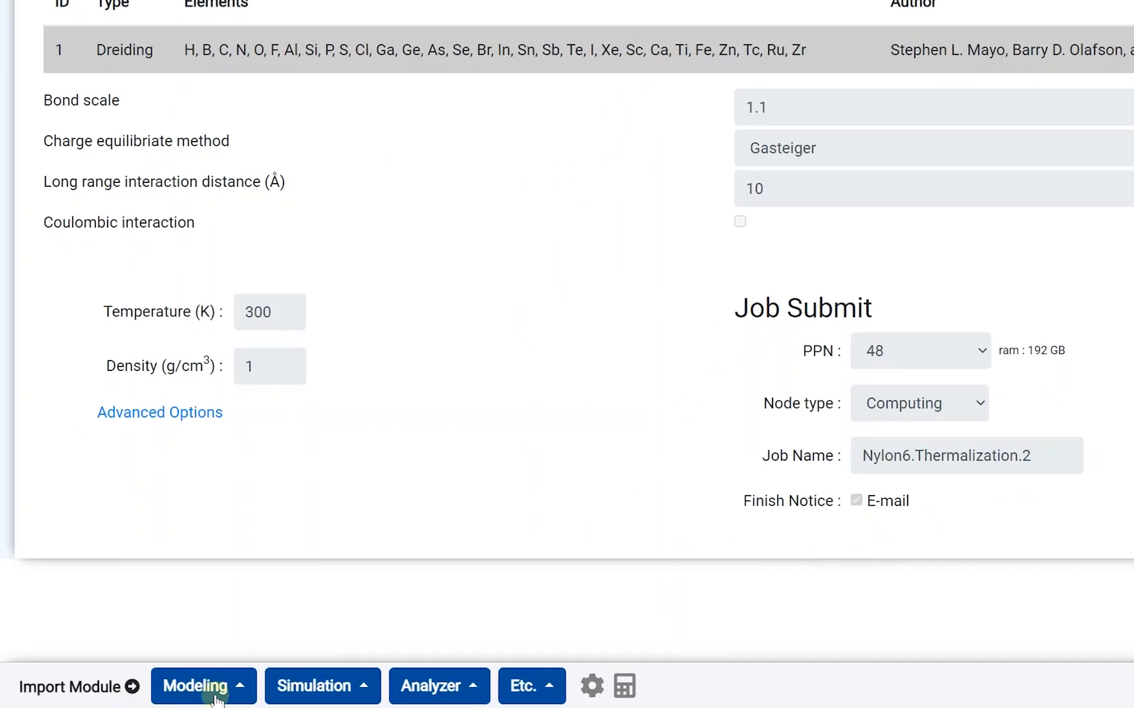
Step: Add a LAMMPS Tg/CTE module from the Simulation list below the thermalization module
left_click(322, 686)
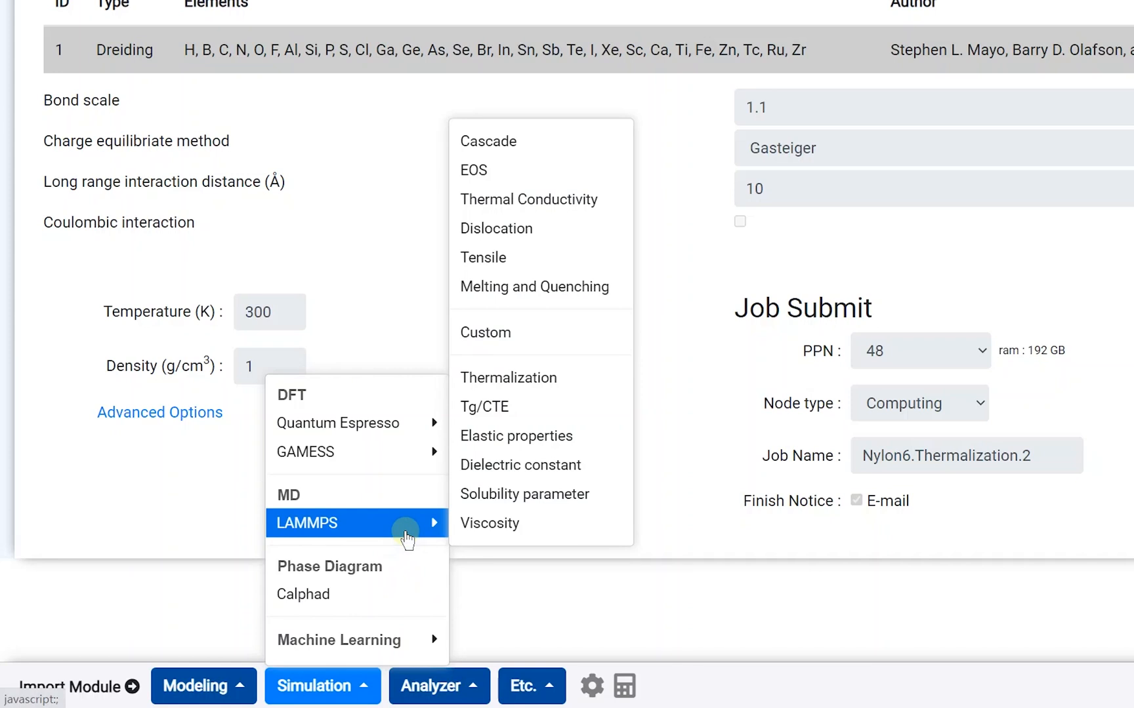
mouse_move(442, 528)
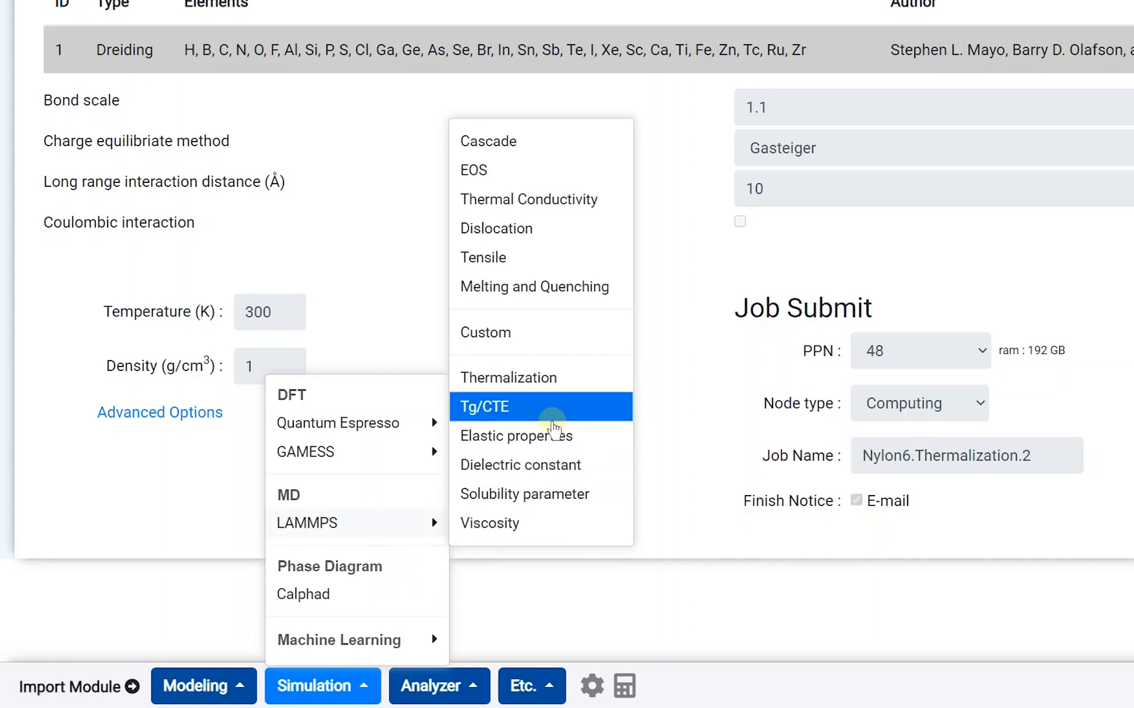
left_click(483, 406)
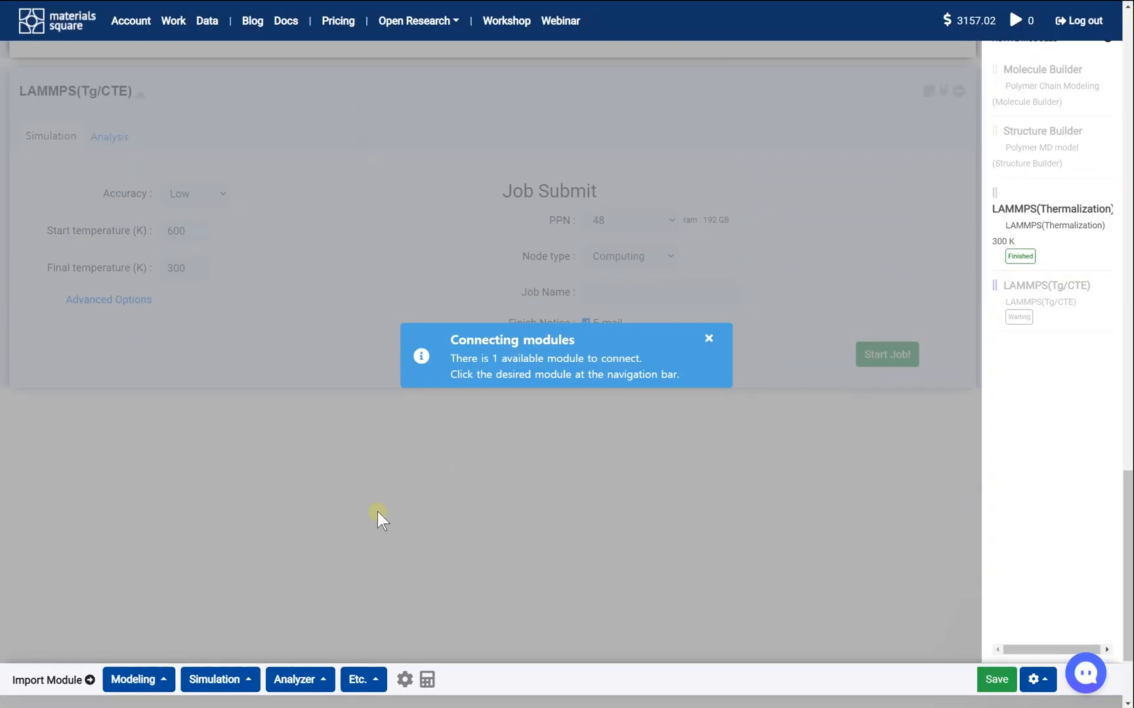
mouse_move(707, 477)
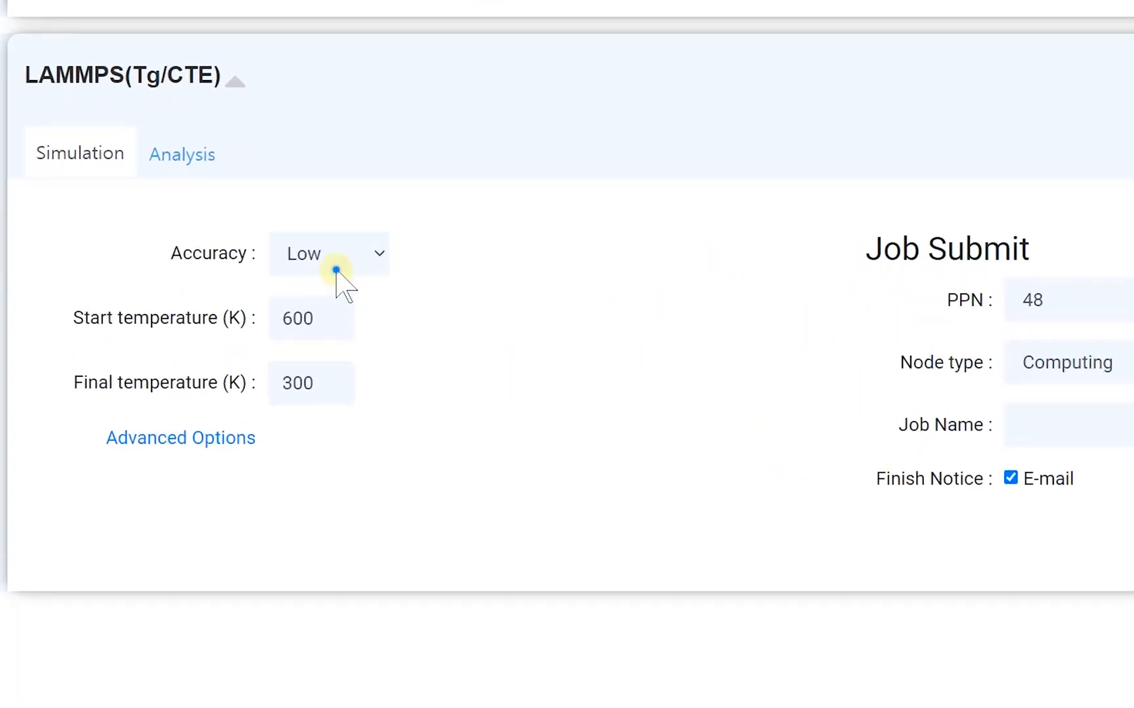
Step: Review the Tg/CTE accuracy levels, pressure and time step settings without changing them
left_click(329, 253)
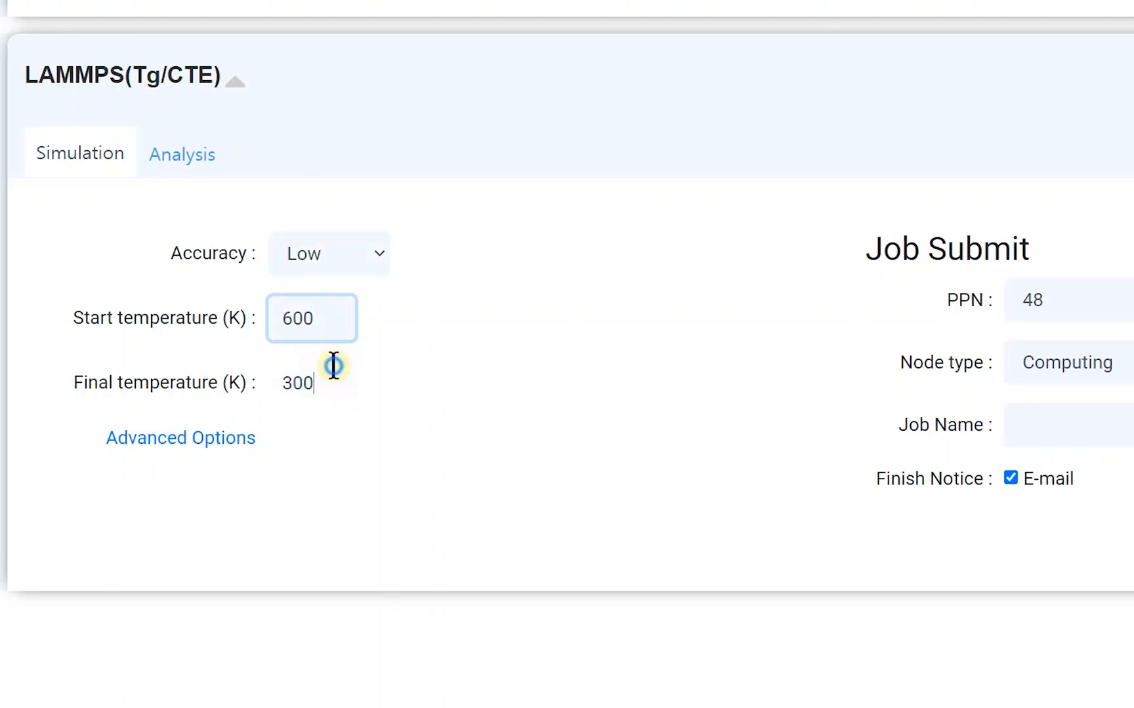
left_click(311, 381)
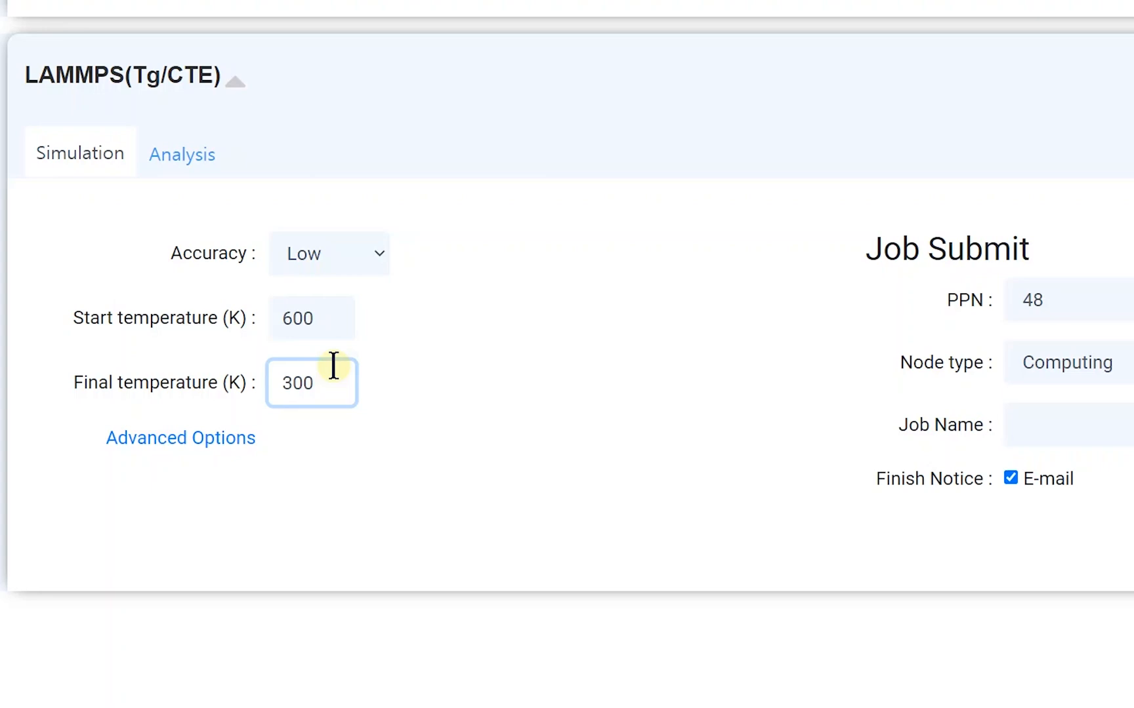
left_click(180, 437)
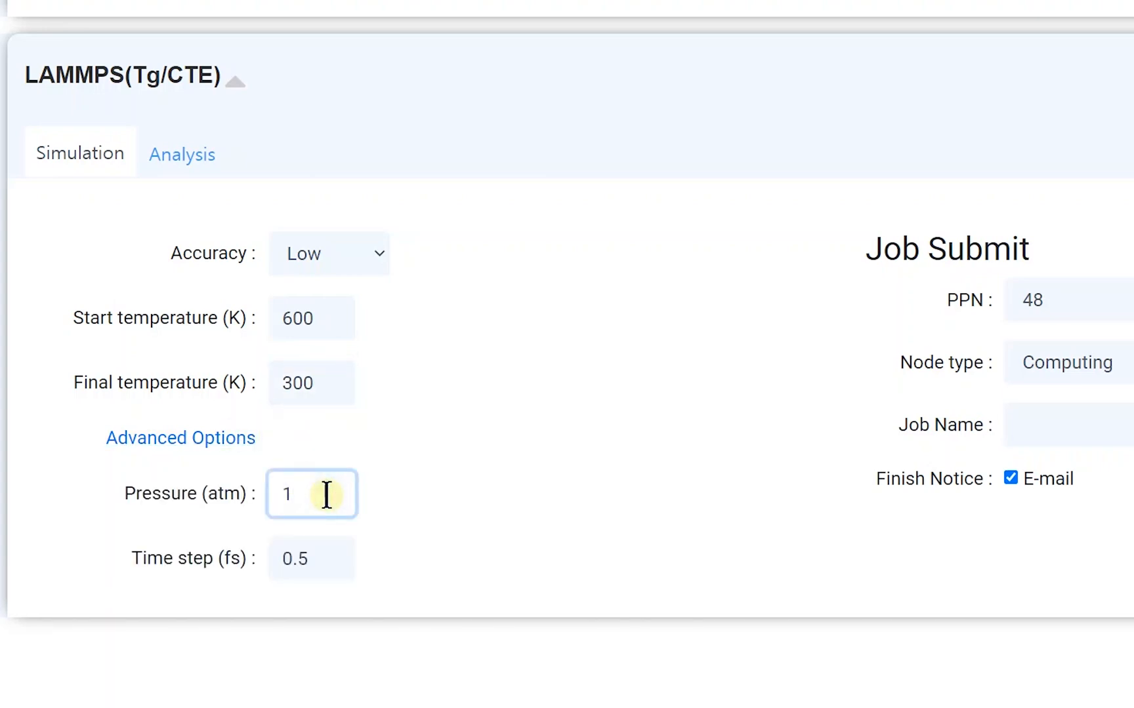
left_click(311, 557)
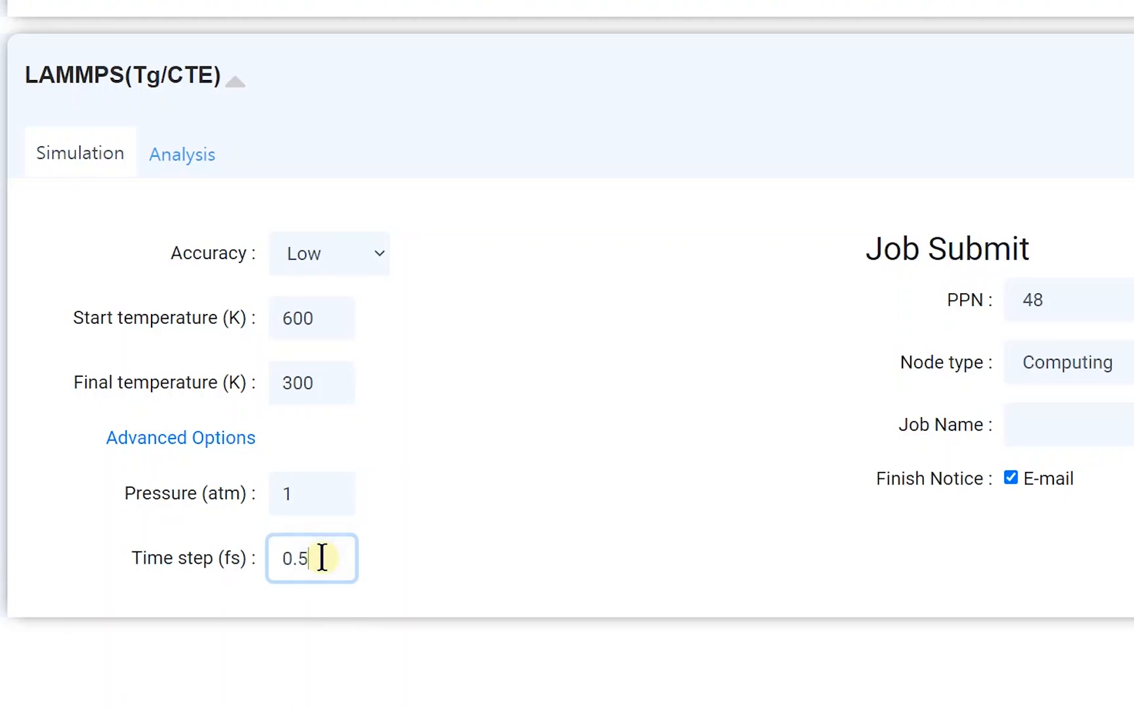
mouse_move(430, 393)
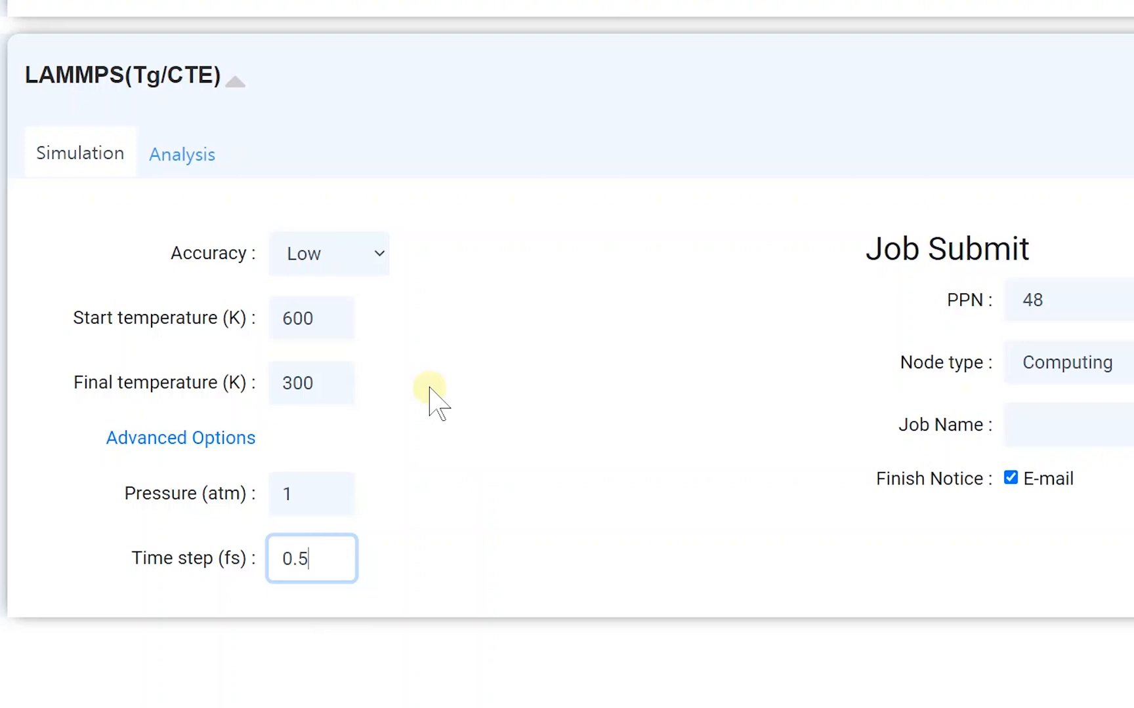
mouse_move(364, 321)
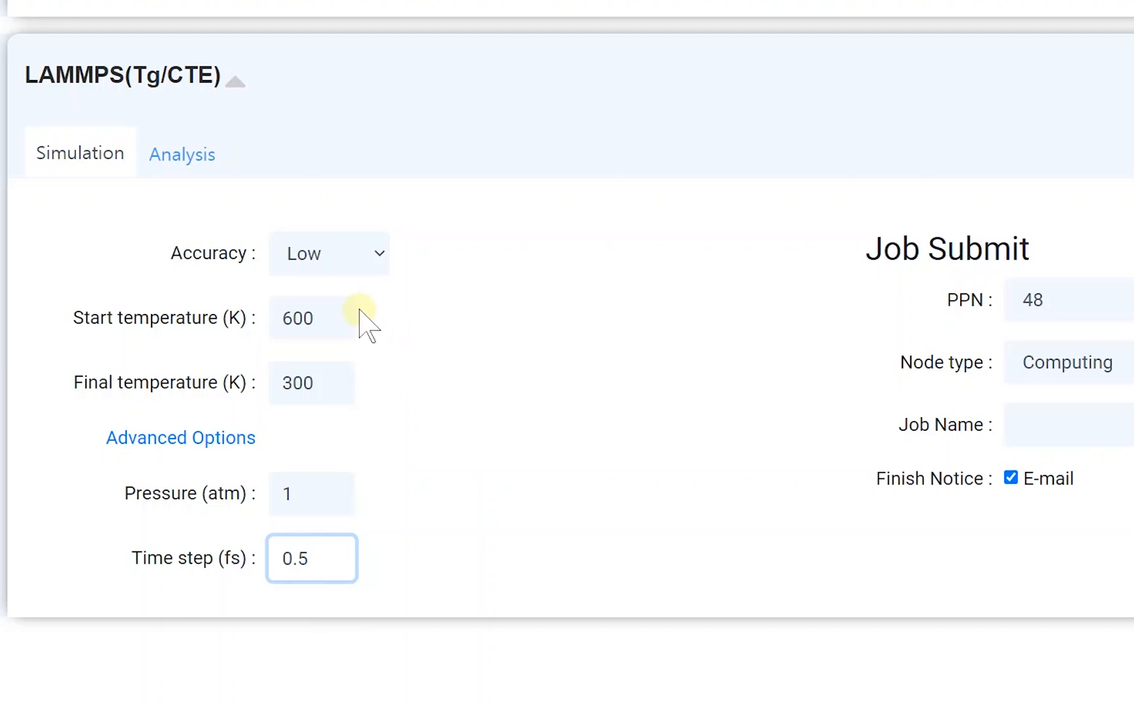
Step: Set the Tg/CTE temperature range to 450 K start and 200 K final
left_click(311, 318)
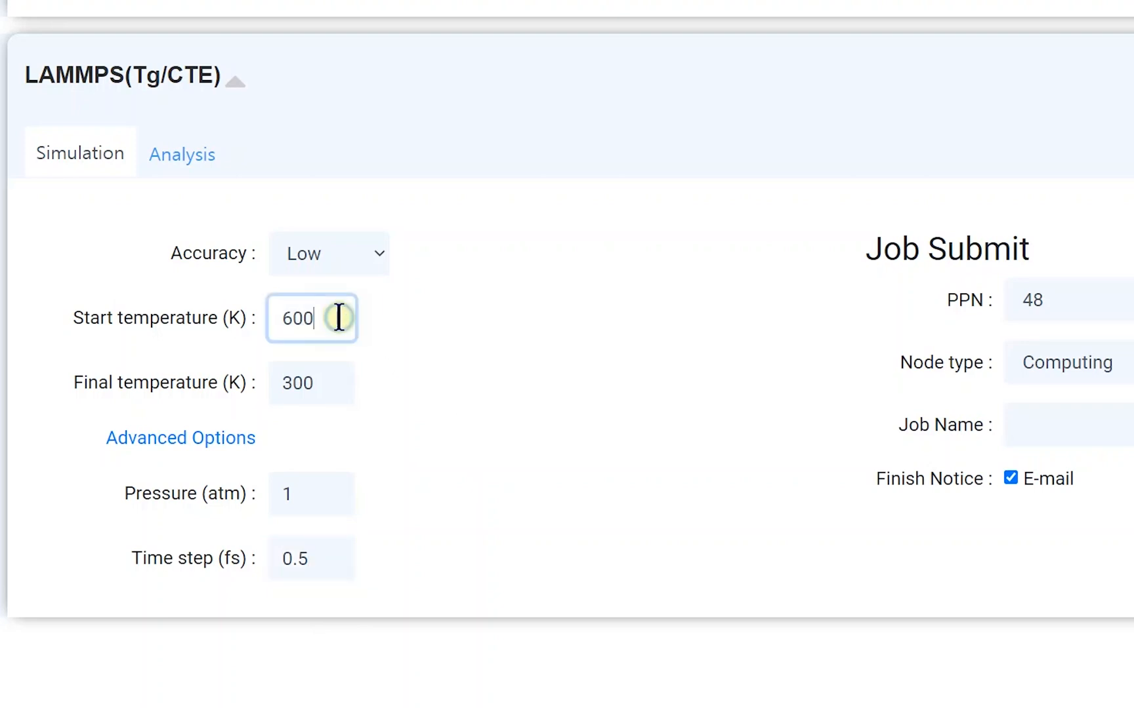
type("45")
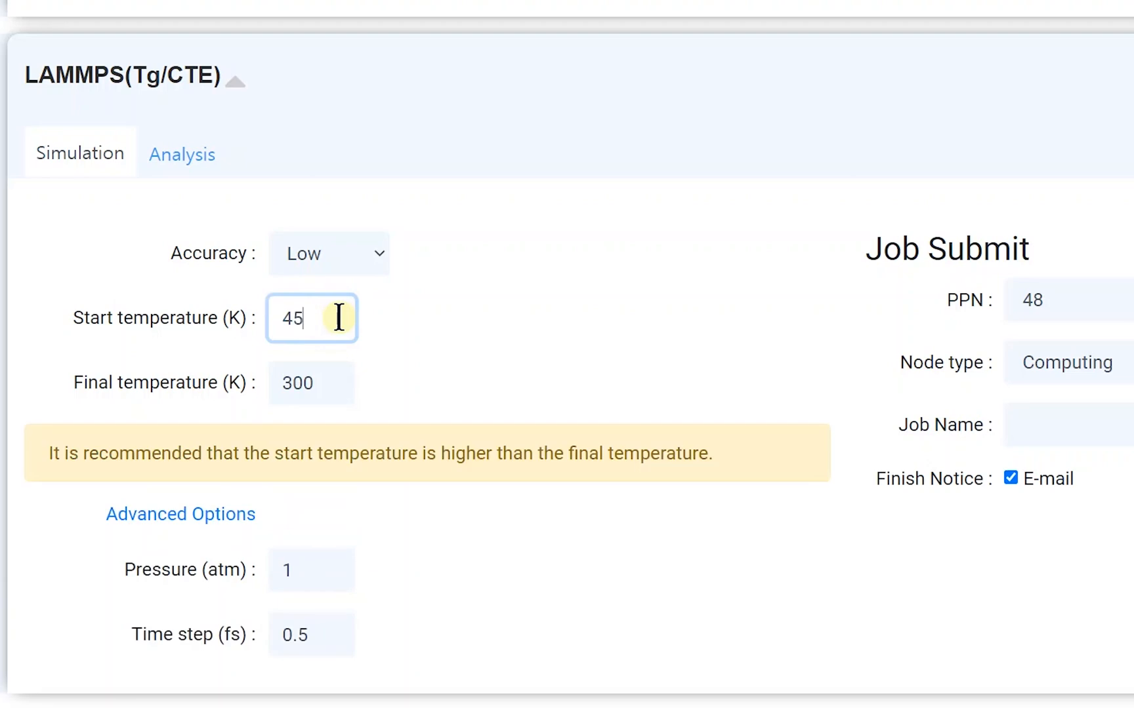
type("0")
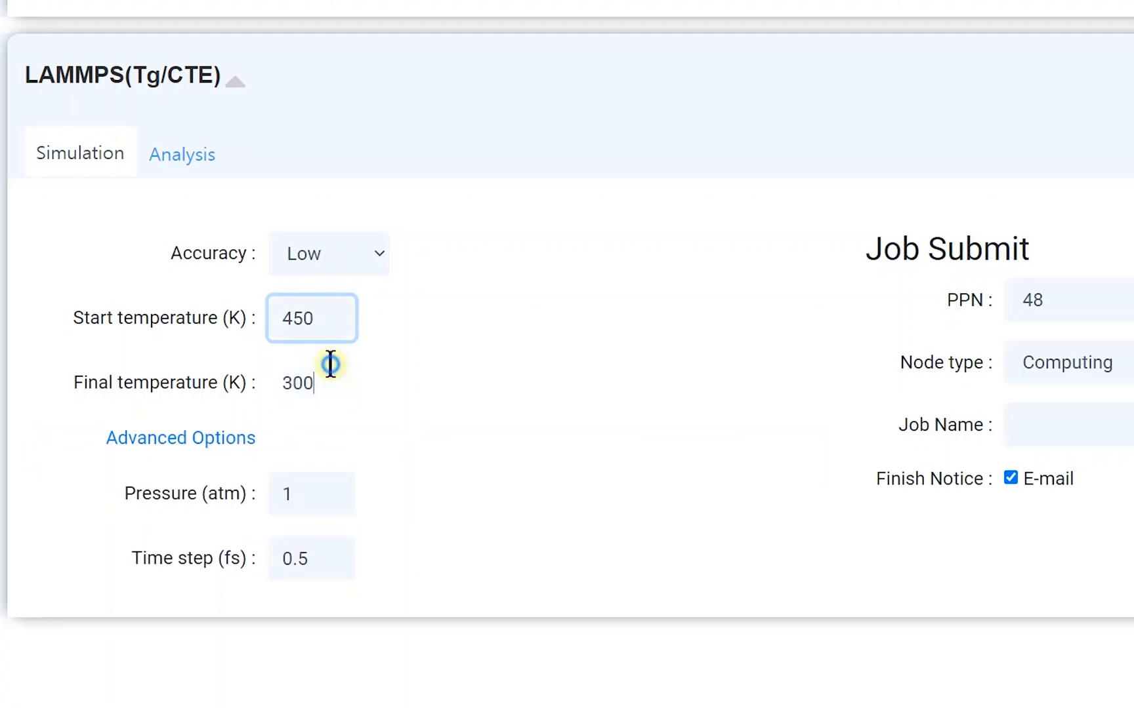
type("200")
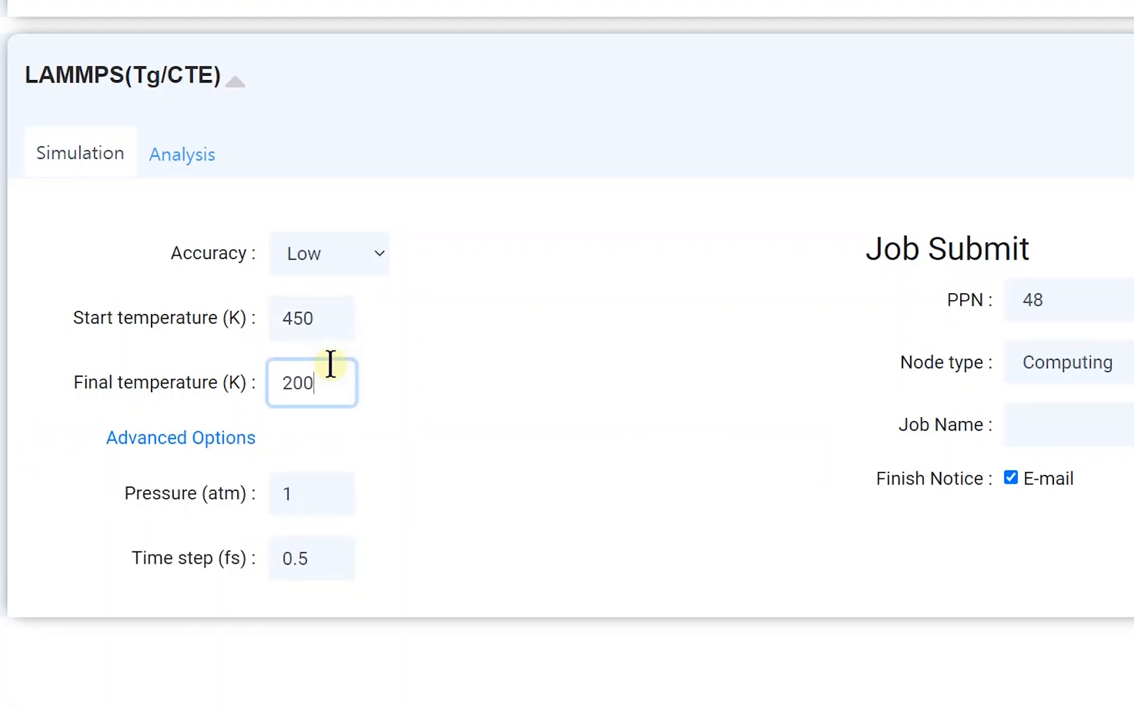
mouse_move(377, 363)
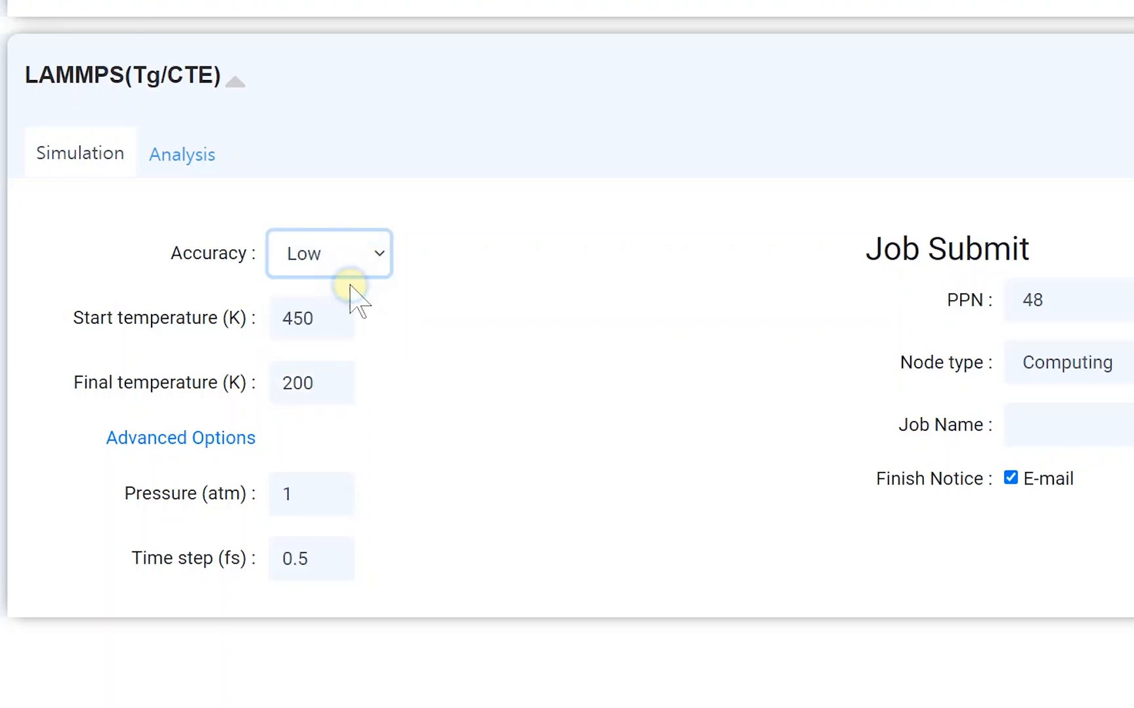
mouse_move(412, 364)
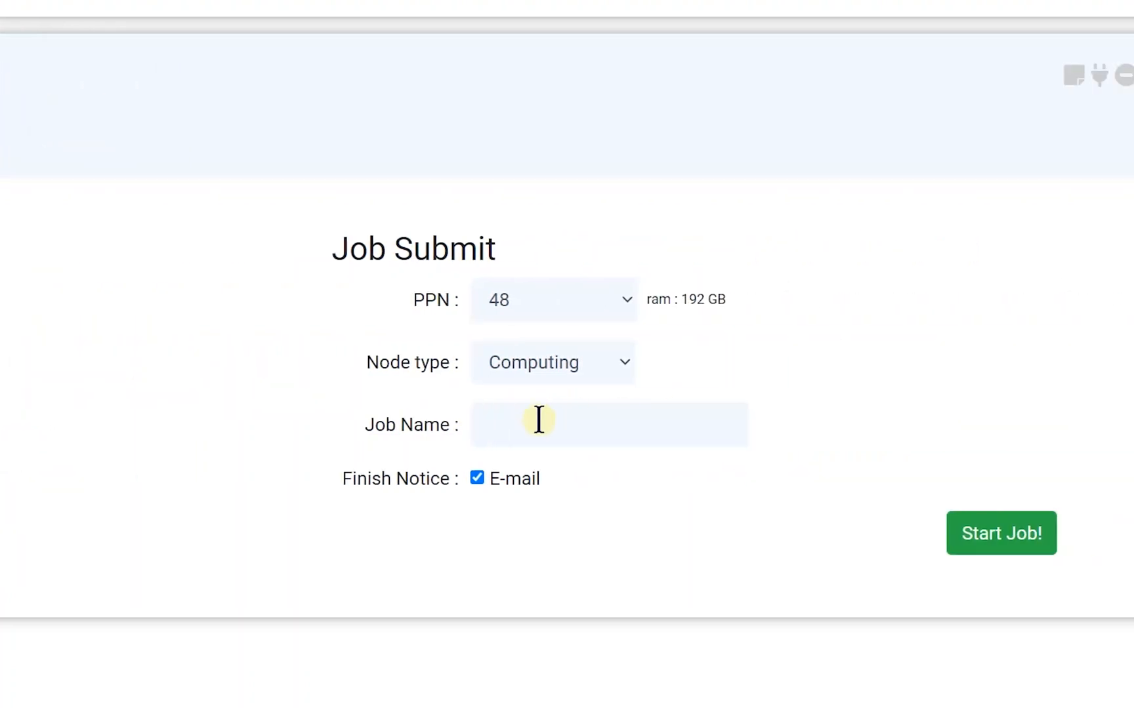
Step: Name the job Nylon6_Tg and submit it to run
type("N")
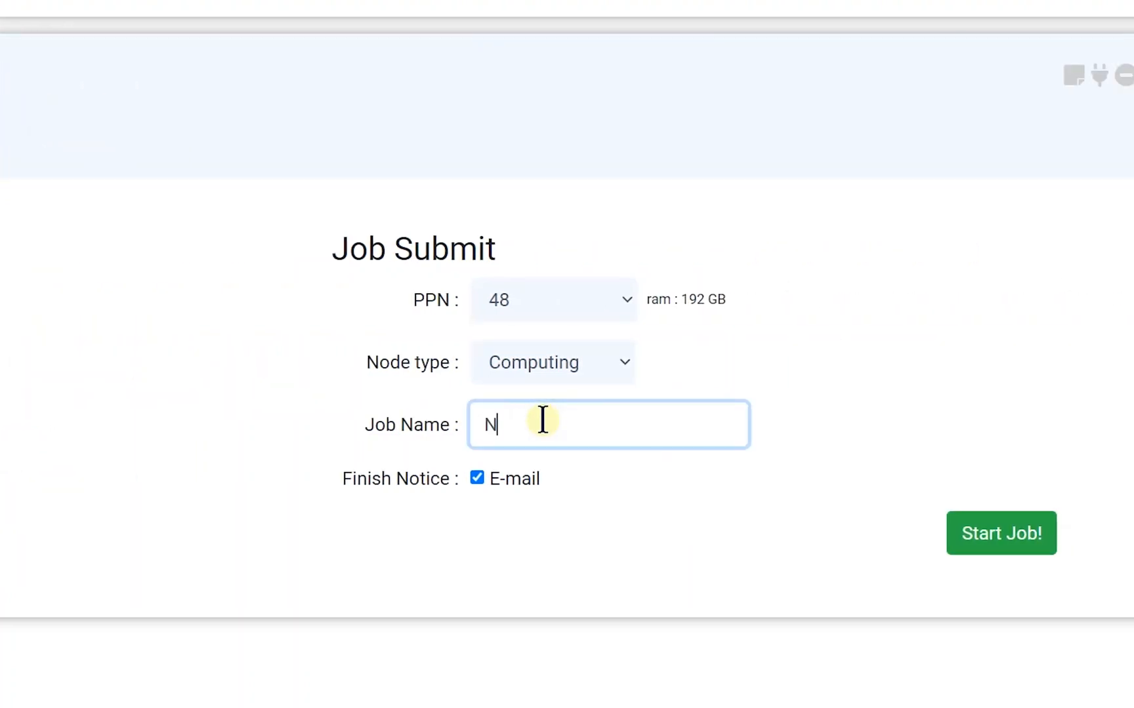
type("ylon6_Tg")
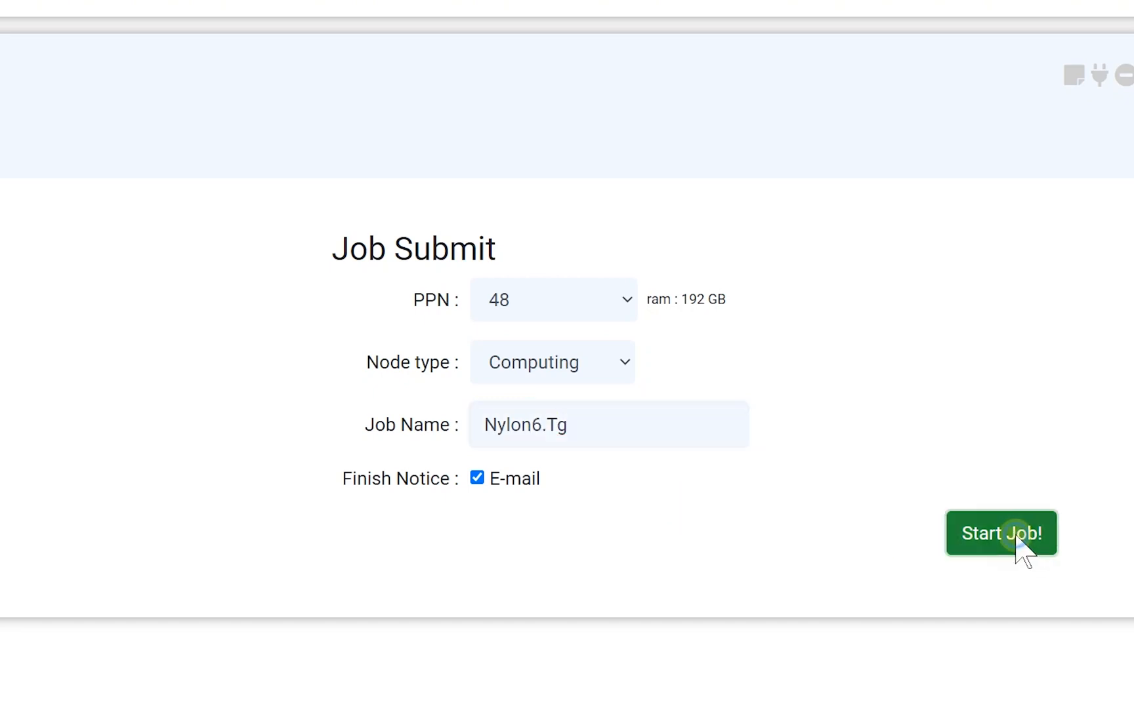
left_click(1001, 534)
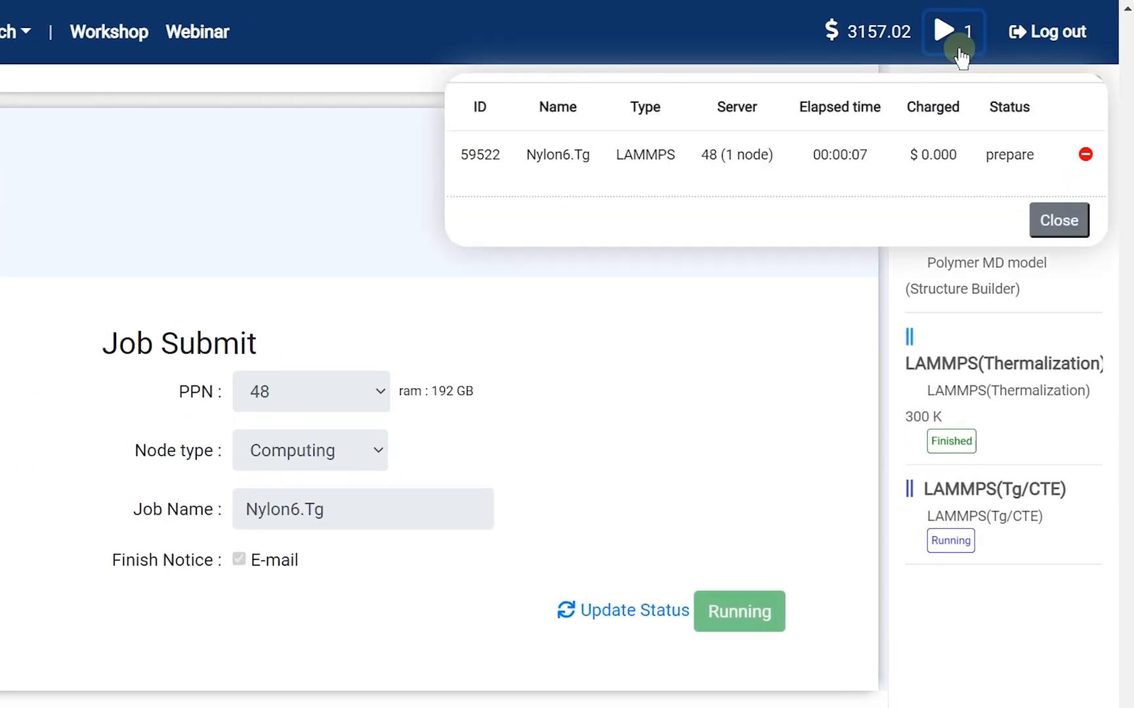
mouse_move(981, 684)
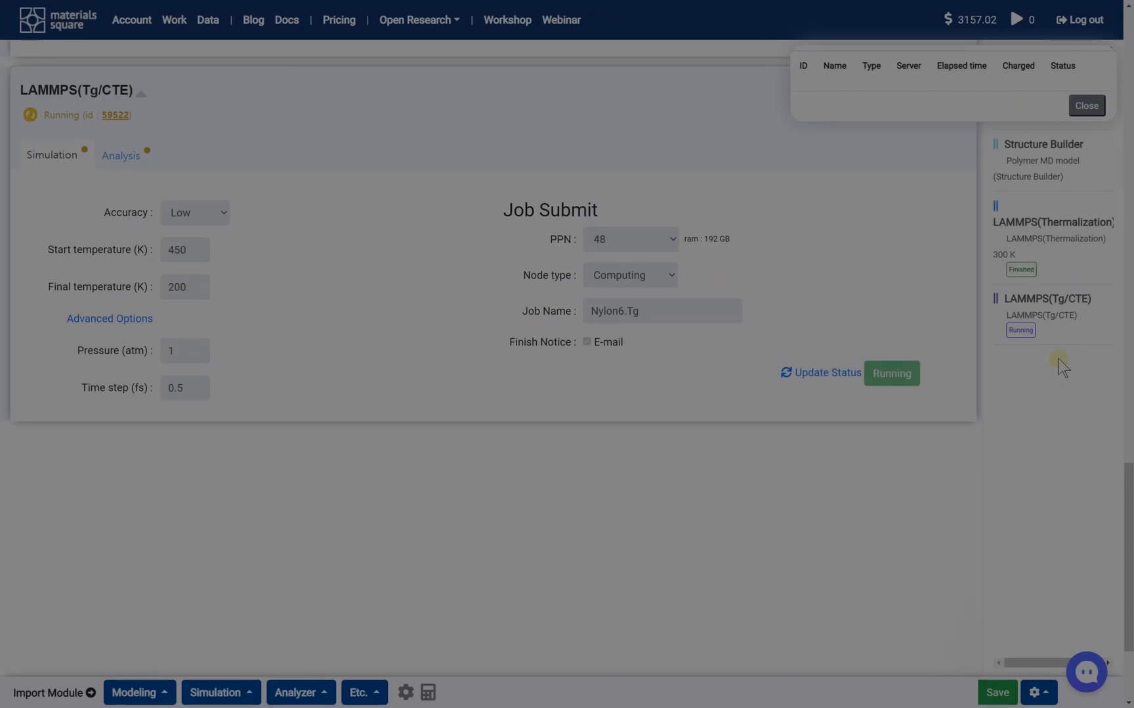
Step: Show the analysis results of the finished LAMMPS(Tg/CTE) run
left_click(1086, 105)
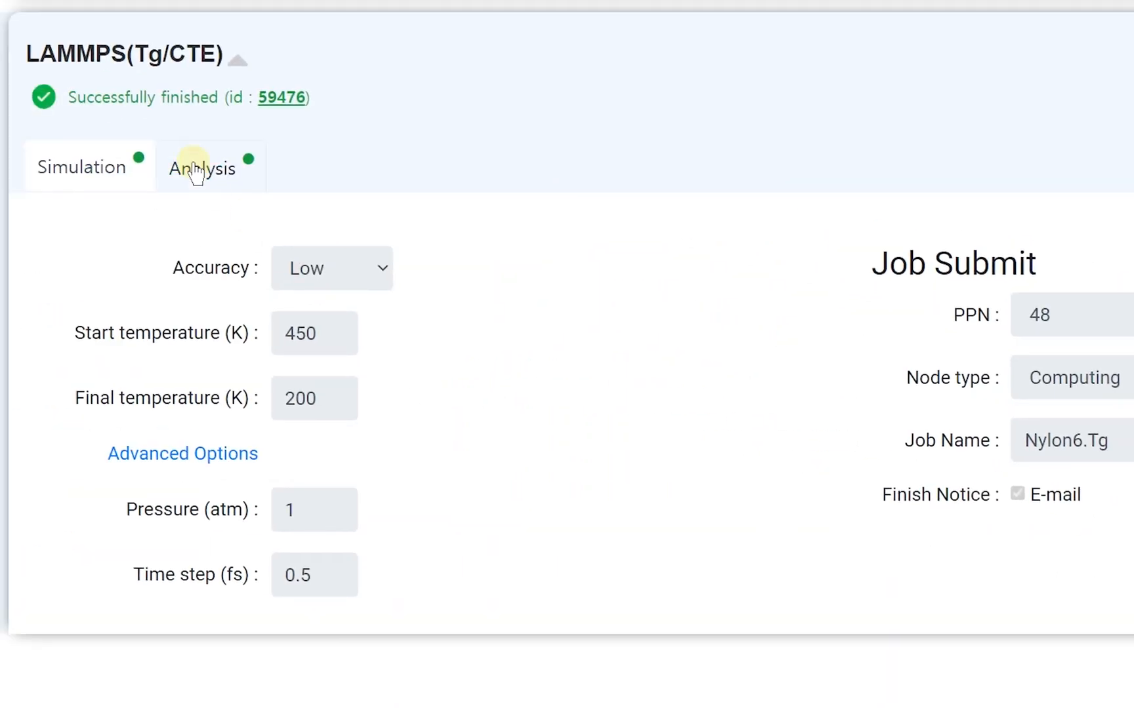
left_click(202, 167)
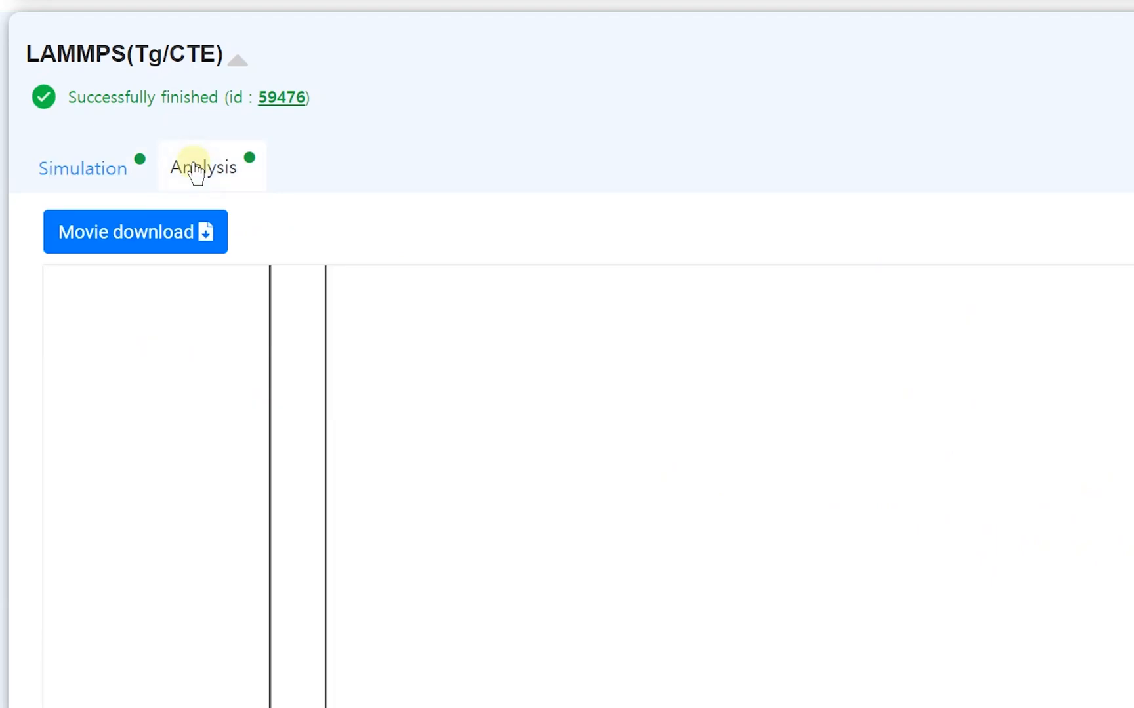
left_click(202, 167)
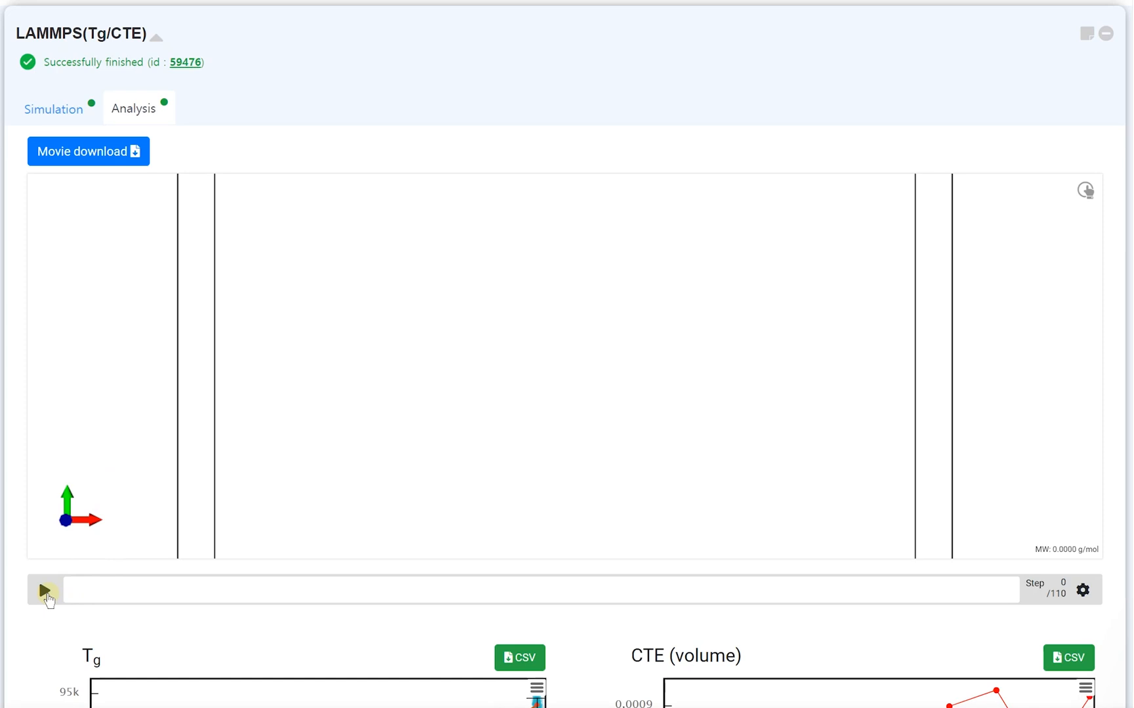
Step: Play the Nylon 6 trajectory animation and pause it around step 24 of 110
left_click(45, 591)
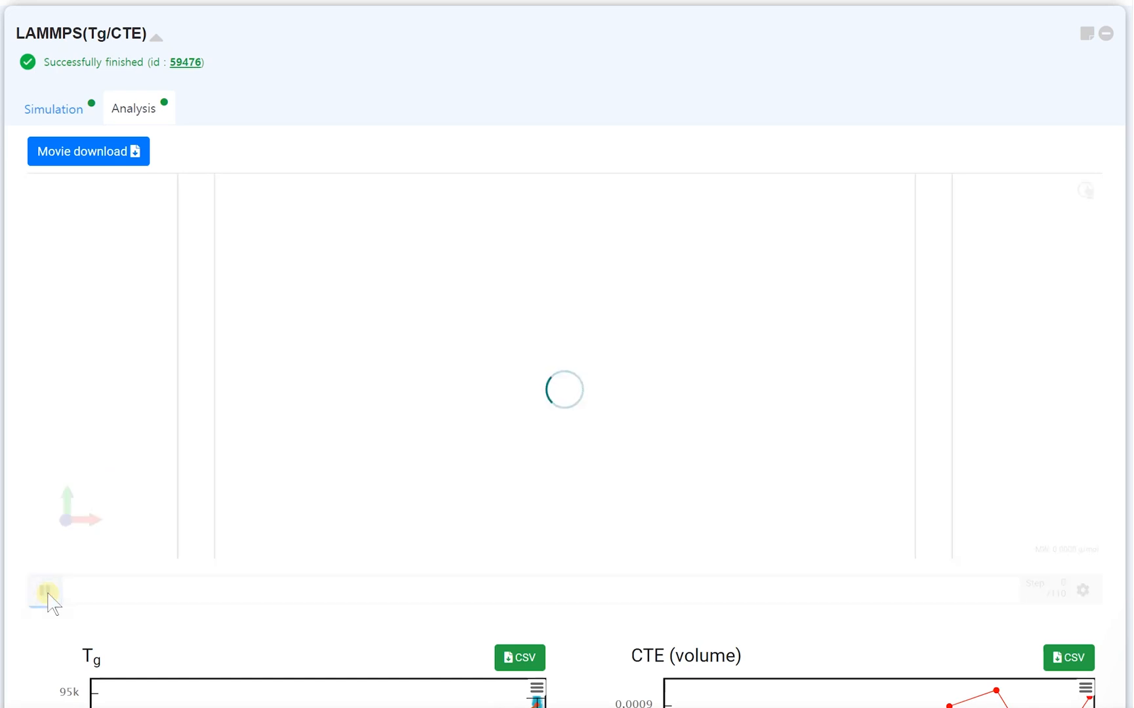
left_click(44, 592)
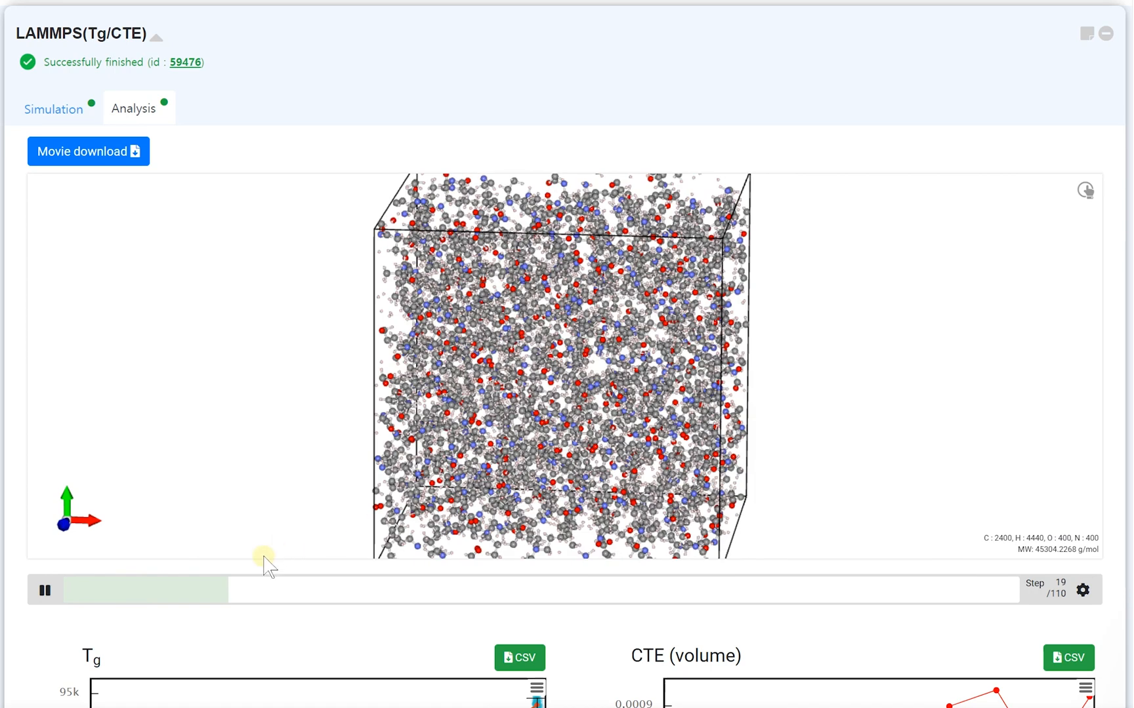
left_click(44, 590)
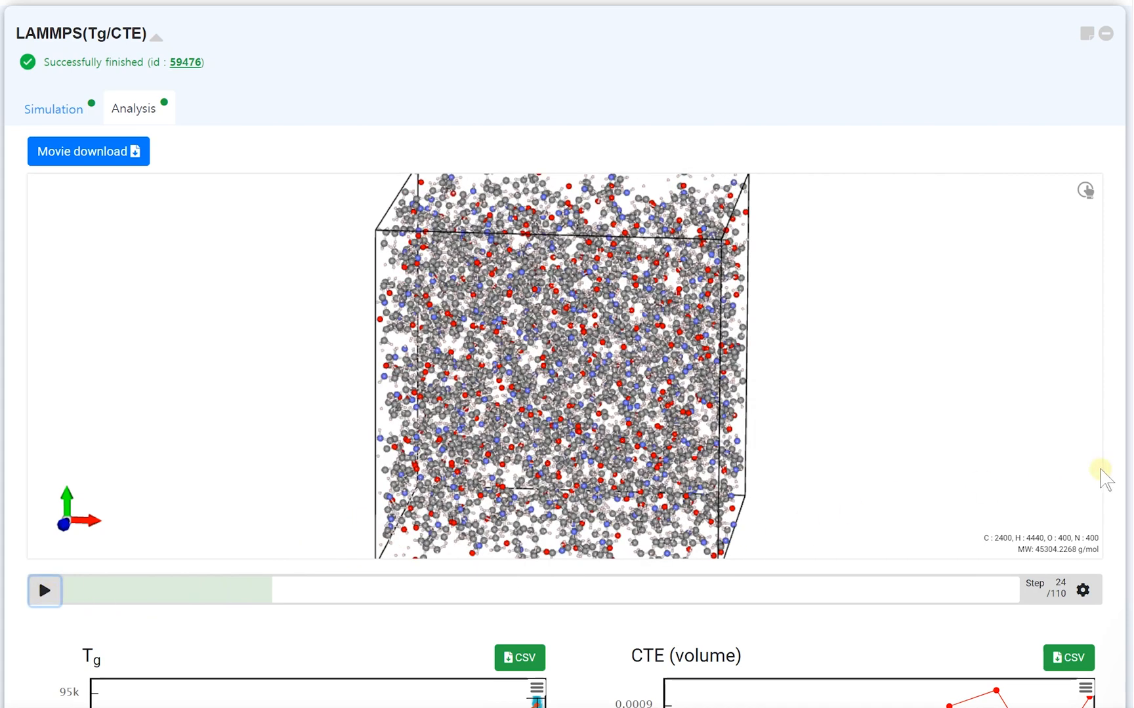
Step: Scroll down to the Tg, CTE (volume), Temperature and MSD plots
scroll("down", 3)
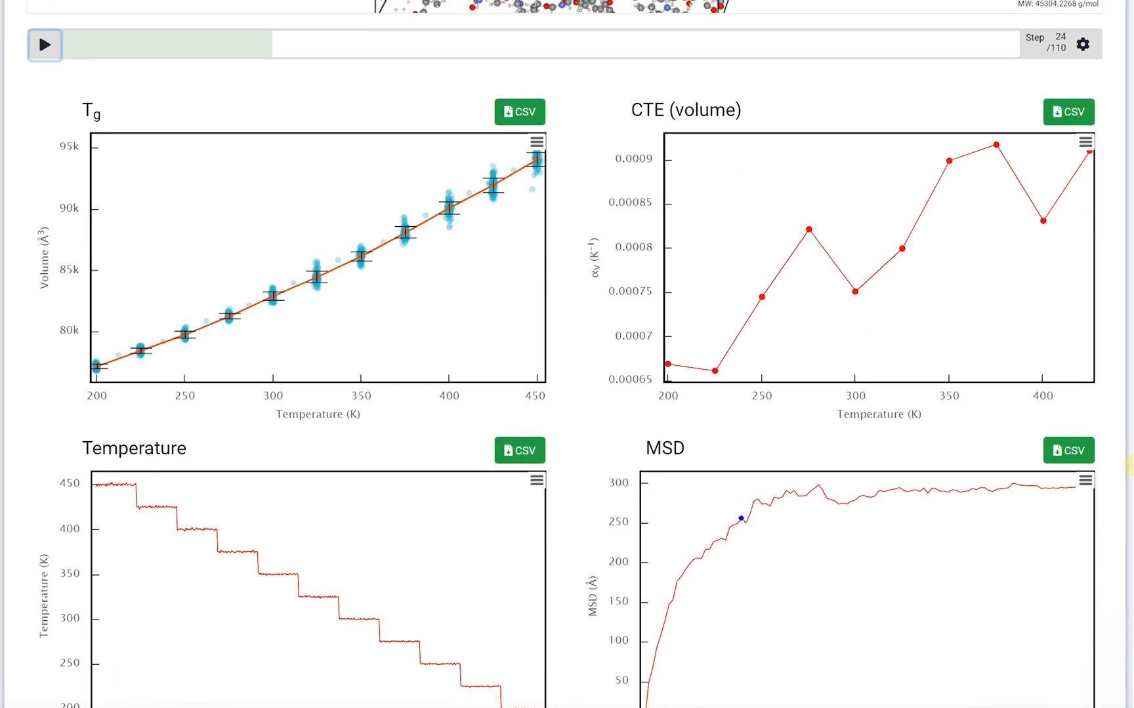
scroll("down", 3)
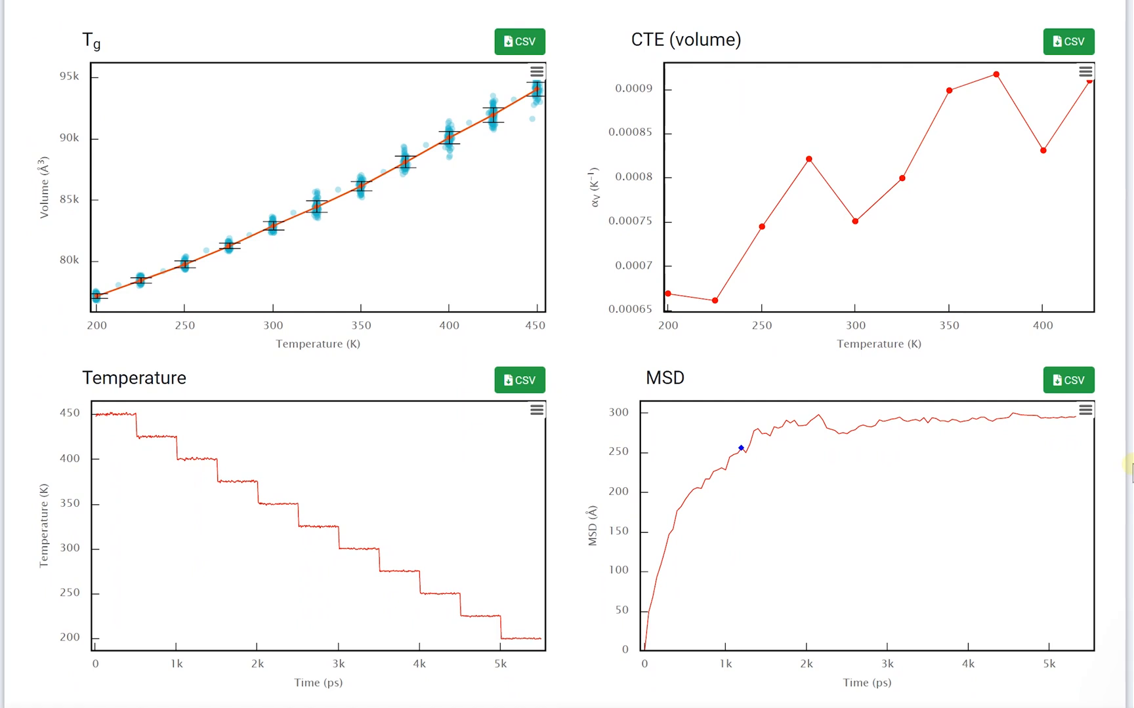
mouse_move(1026, 466)
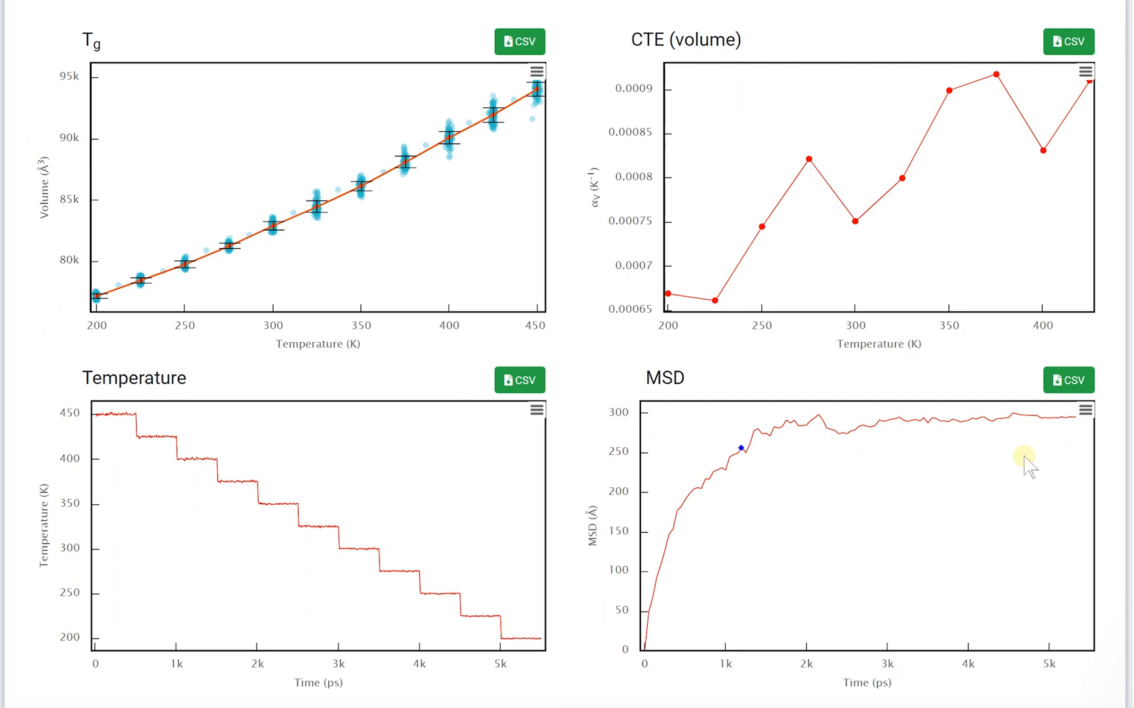
mouse_move(492, 217)
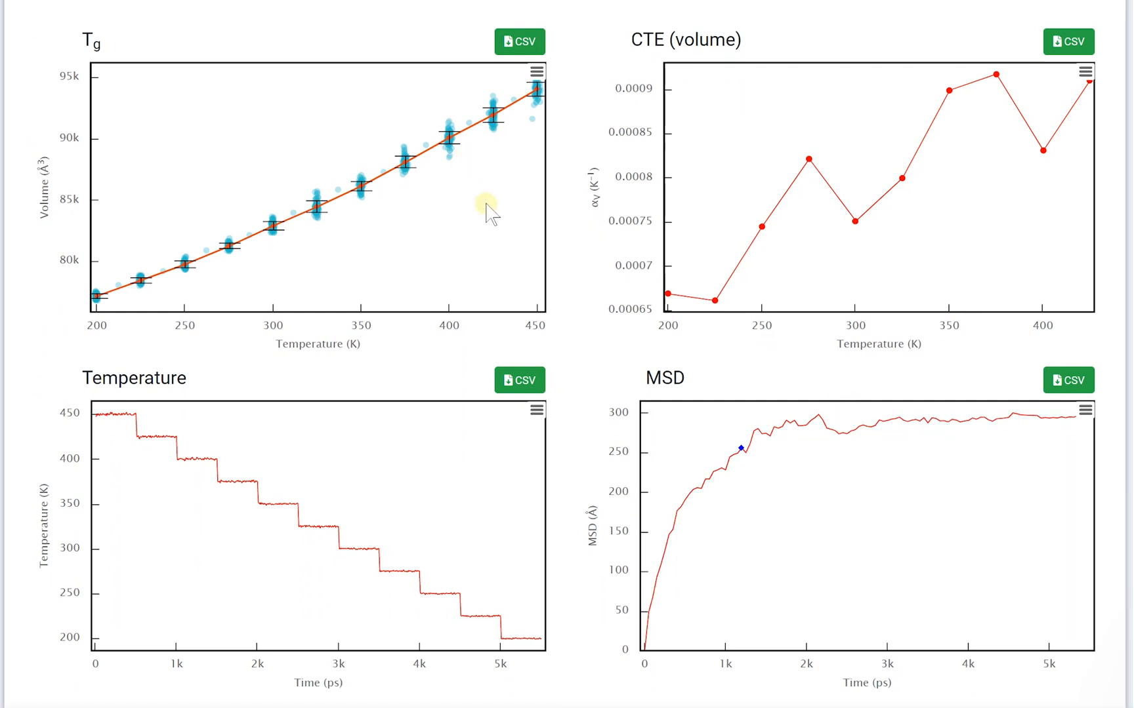
mouse_move(598, 388)
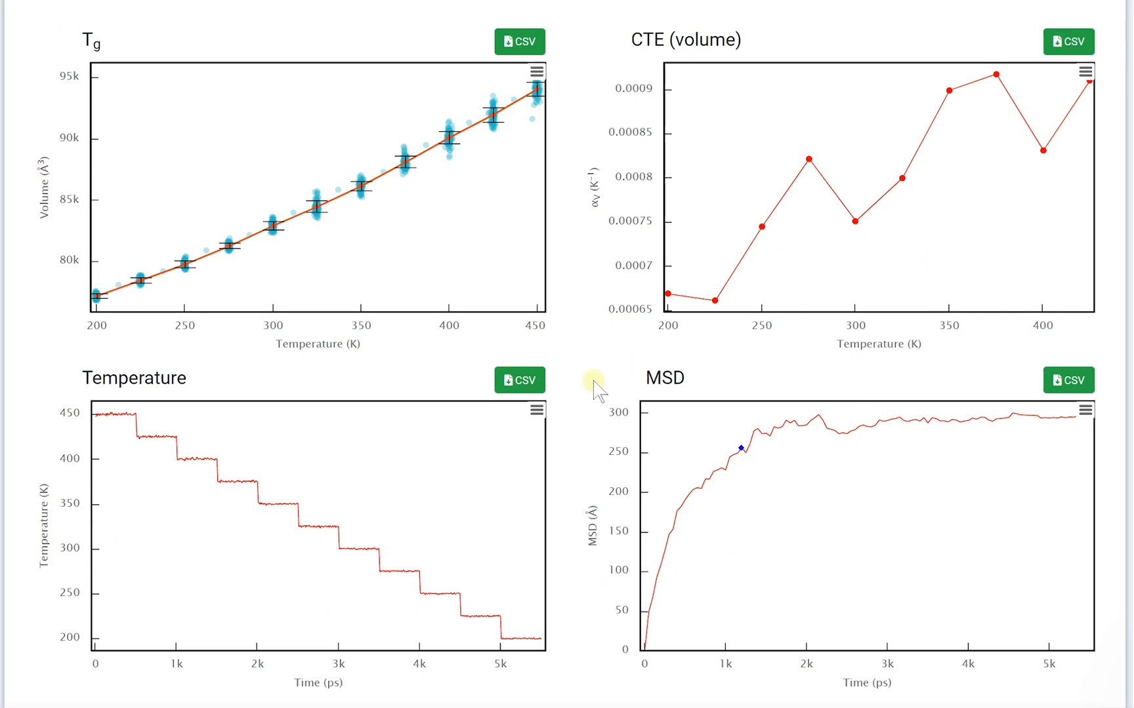
mouse_move(944, 518)
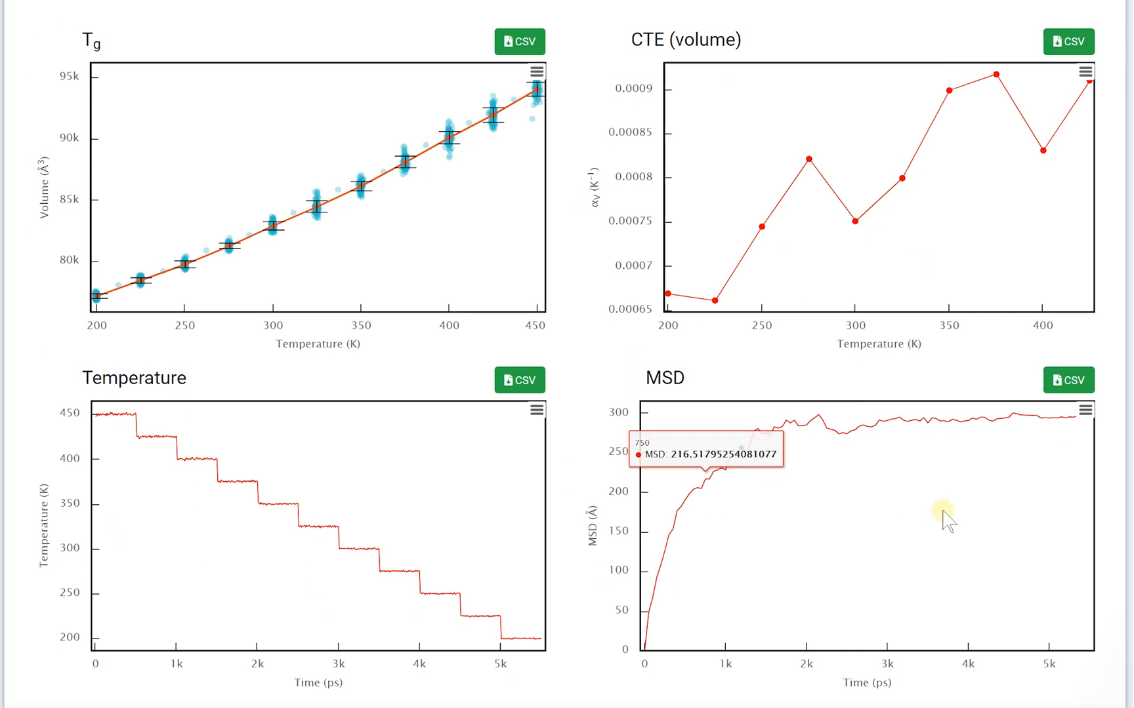